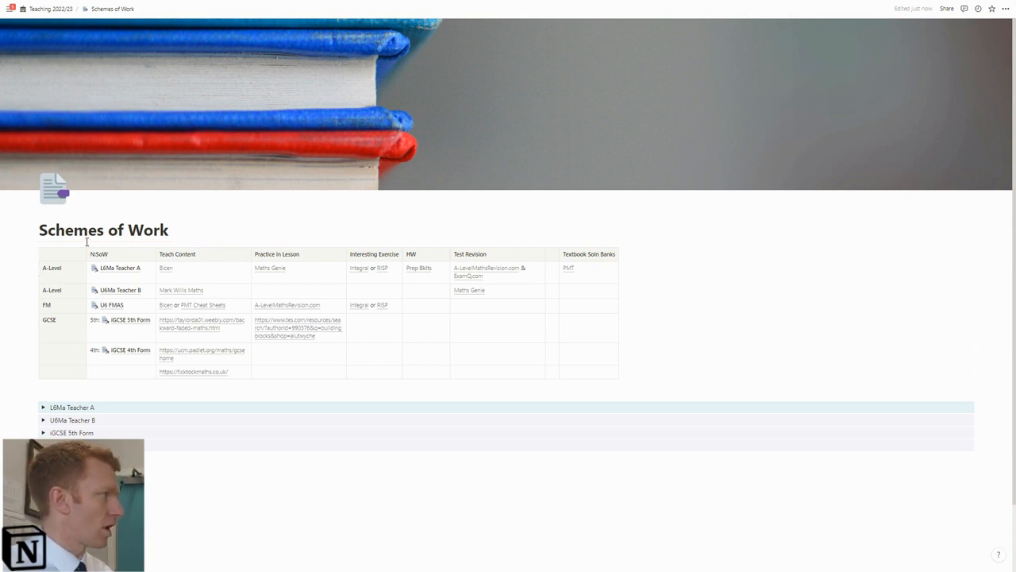
pyautogui.moveTo(32, 251)
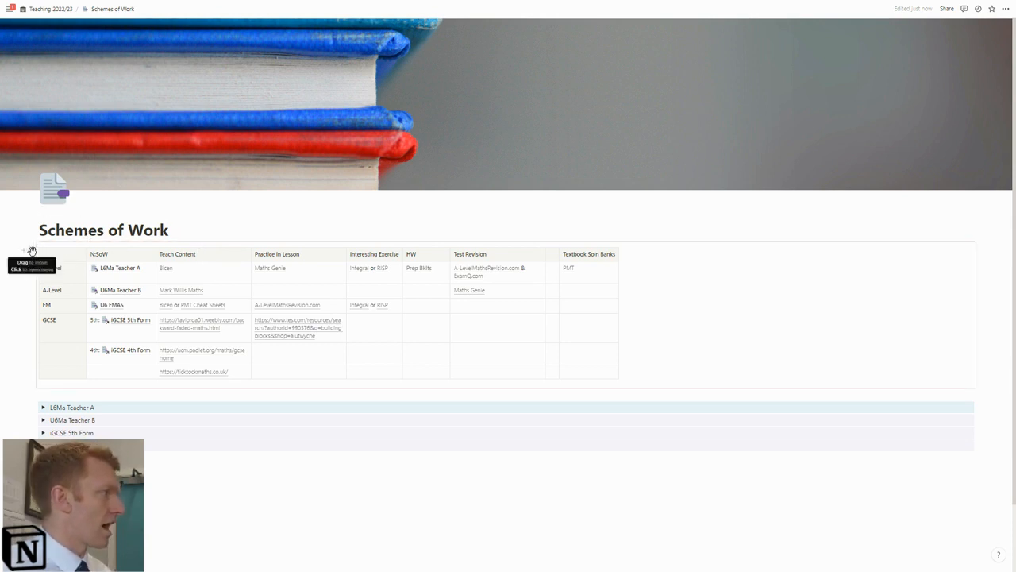
# Expand the iGCSE 5th Form toggle to reveal the OneDrive Doc and 16-topic table.
pyautogui.scroll(-3)
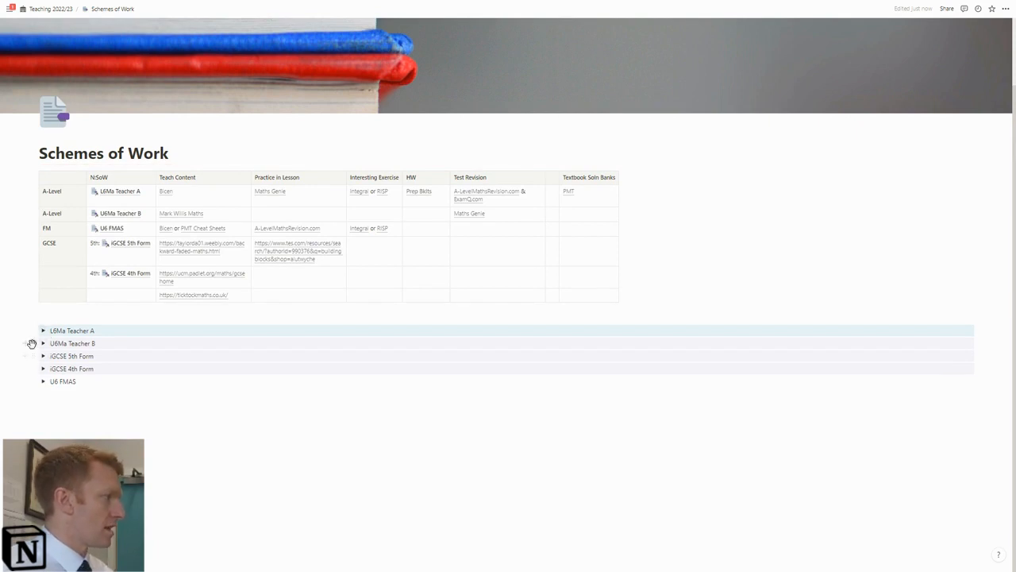
pyautogui.click(44, 356)
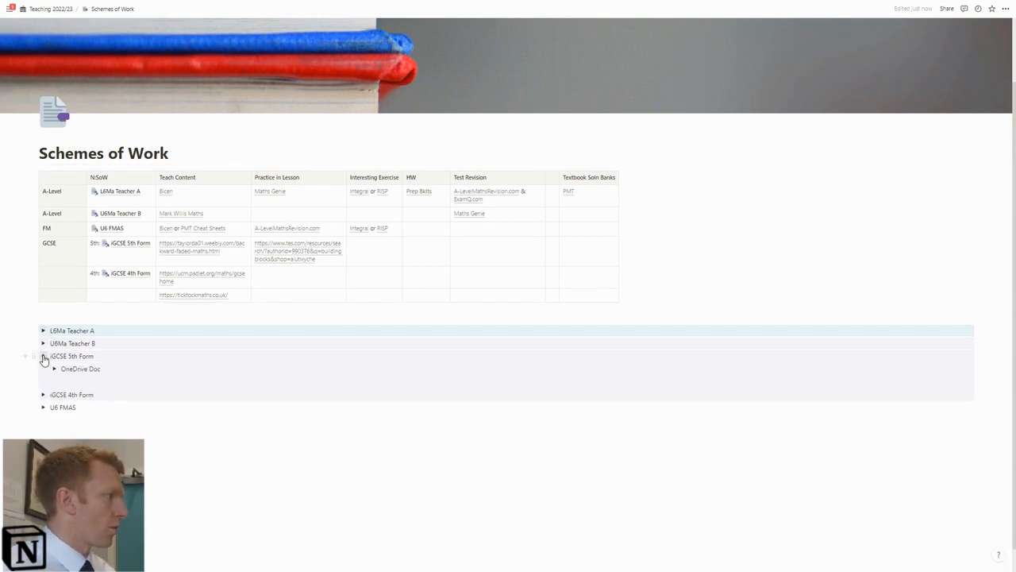
pyautogui.click(53, 369)
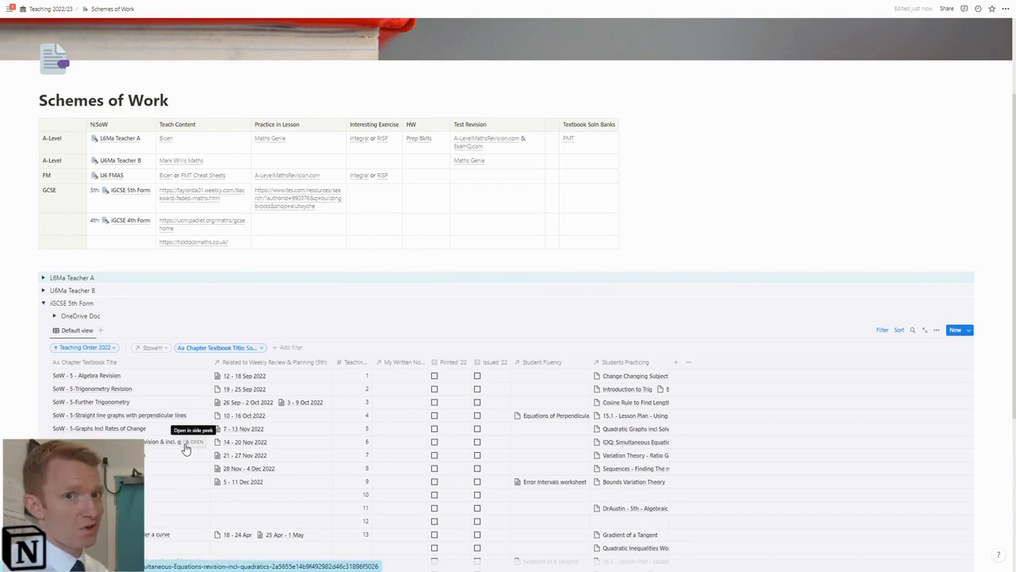
pyautogui.moveTo(186, 447)
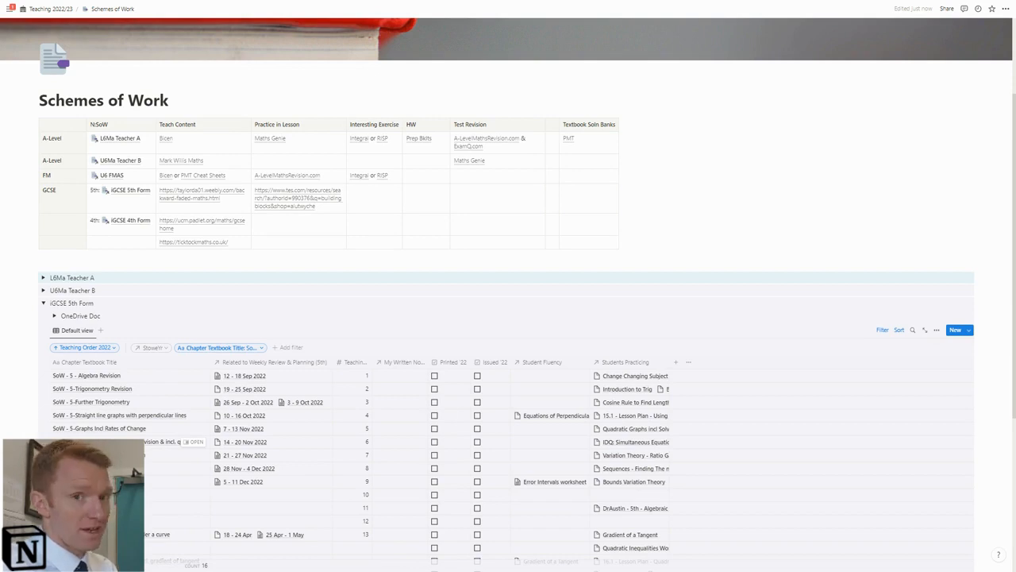
pyautogui.moveTo(165, 442)
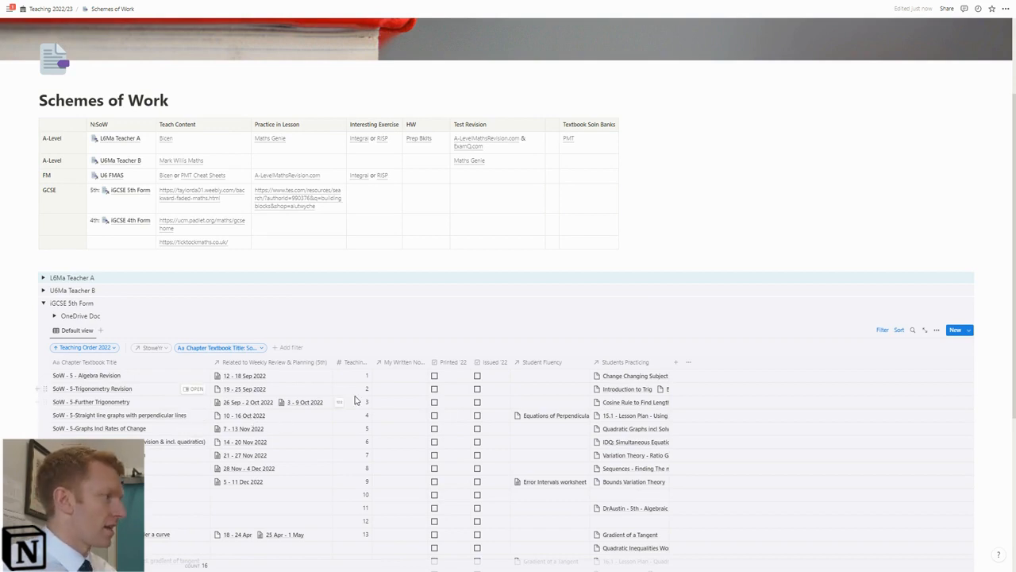
pyautogui.moveTo(635, 387)
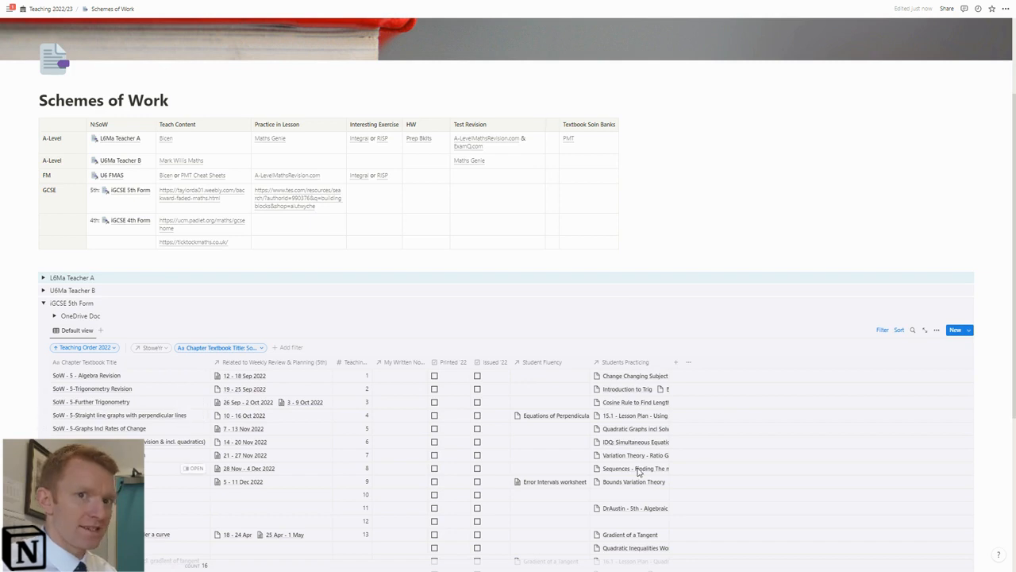
pyautogui.moveTo(588, 468)
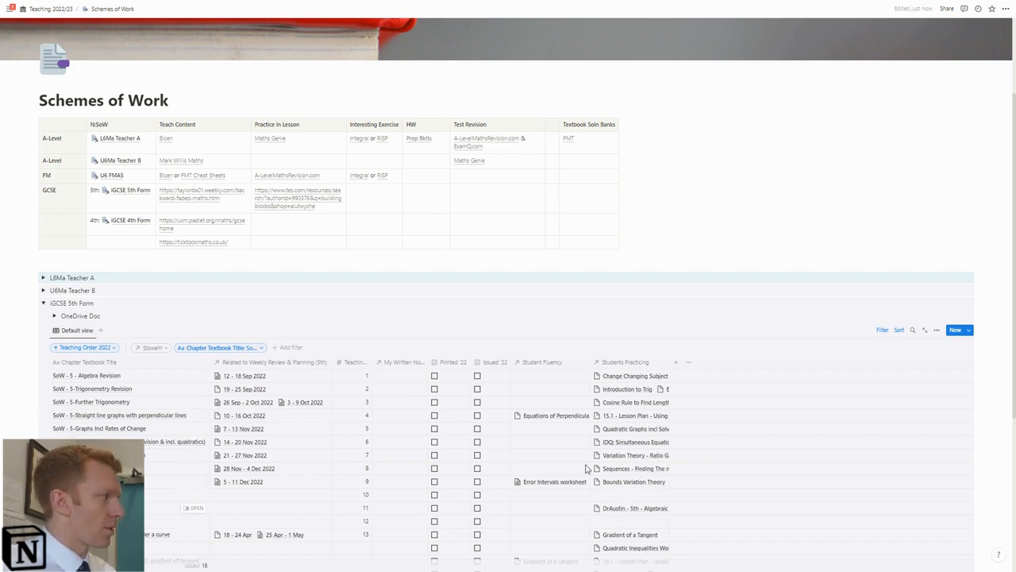
pyautogui.moveTo(635, 452)
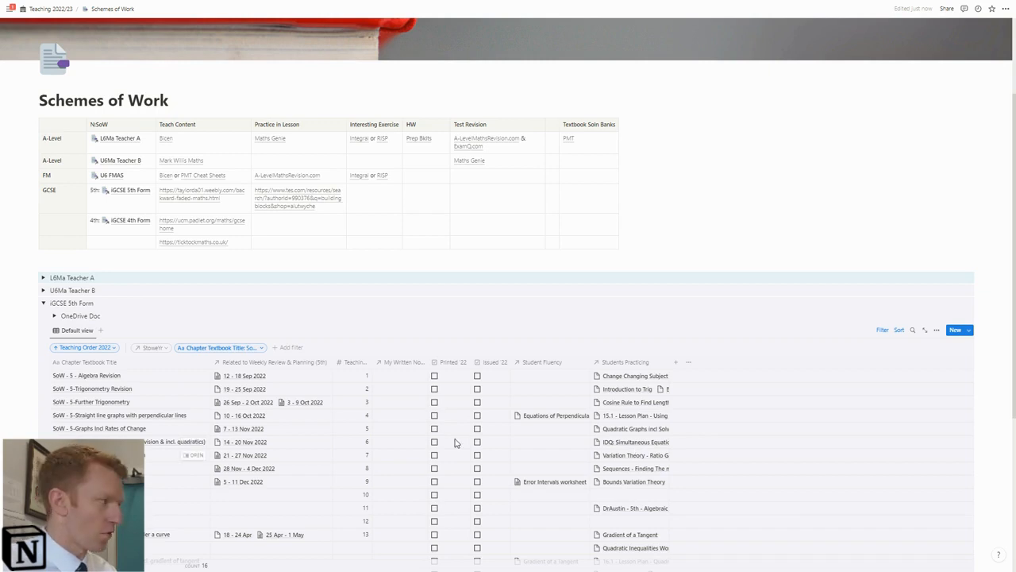
pyautogui.scroll(-3)
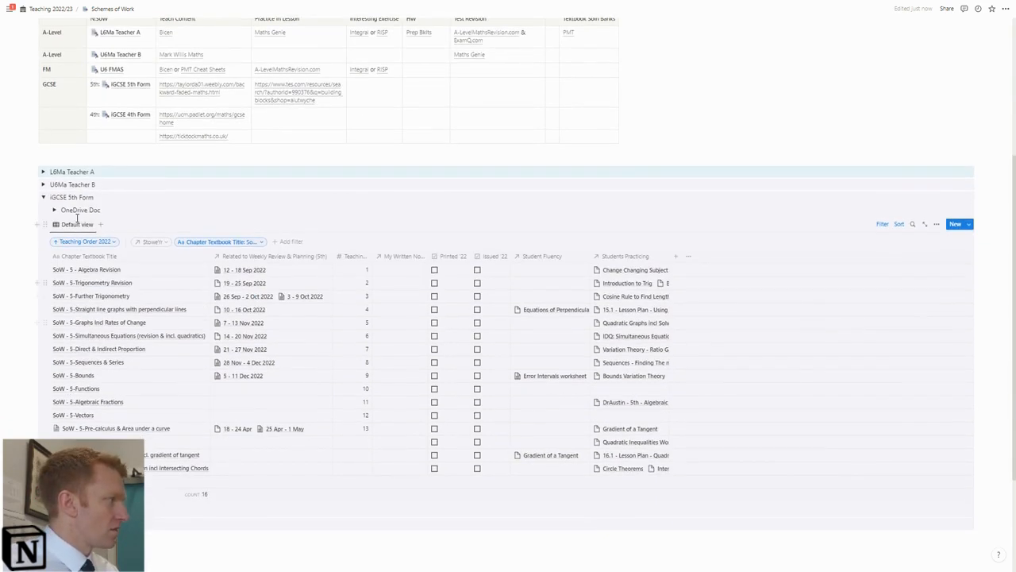
# Open the 5th Form topics table's view settings panel.
pyautogui.click(937, 224)
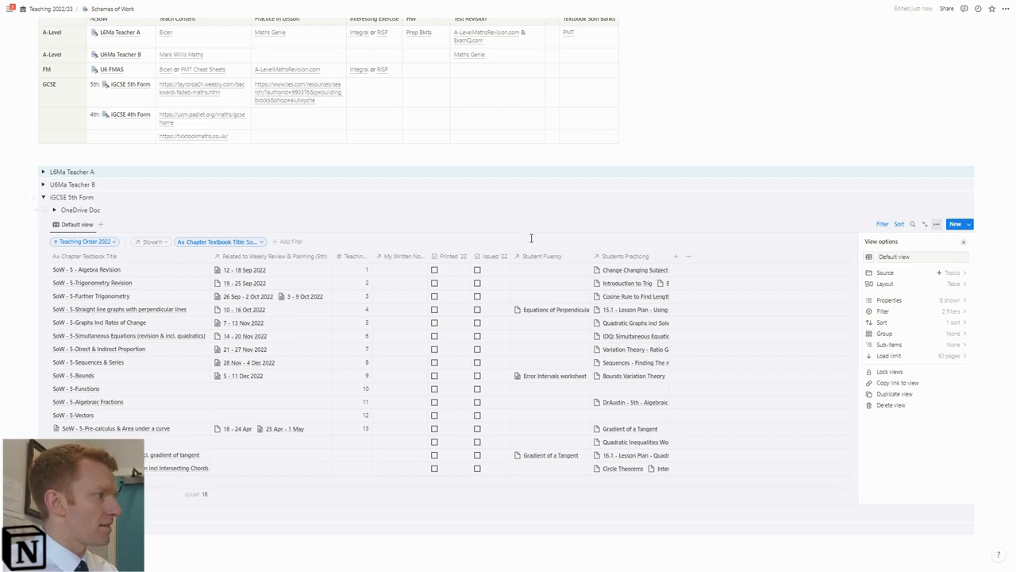
pyautogui.moveTo(414, 378)
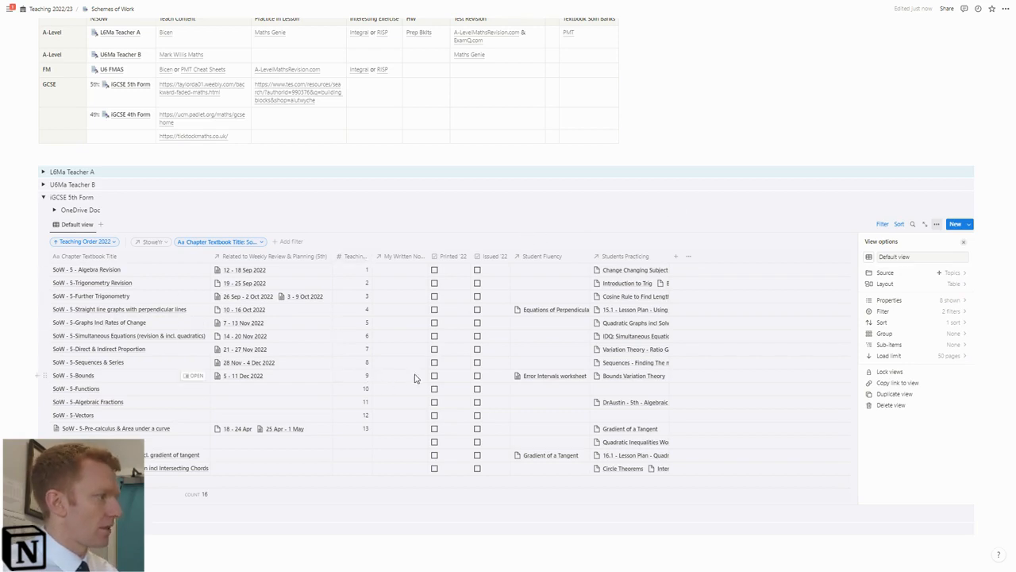
pyautogui.moveTo(371, 256)
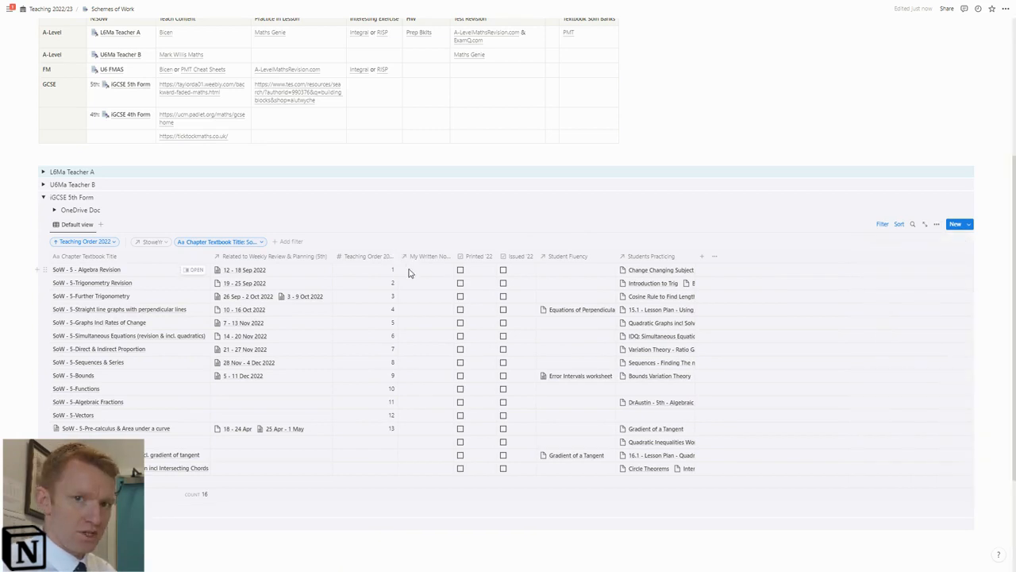
pyautogui.moveTo(416, 293)
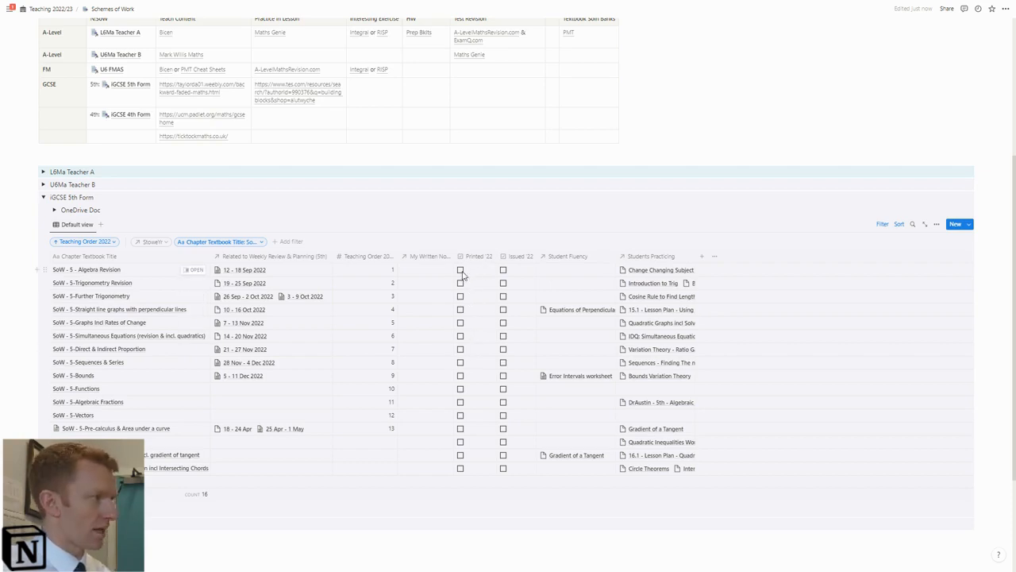
# Tick Printed '22 for the first three topics and Issued '22 for the first two.
pyautogui.click(459, 269)
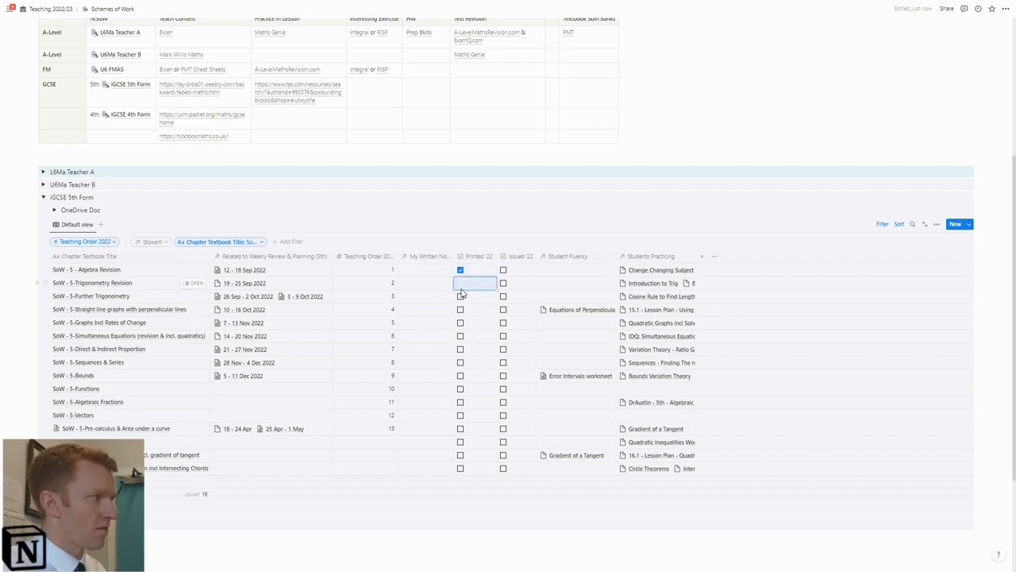
pyautogui.click(460, 283)
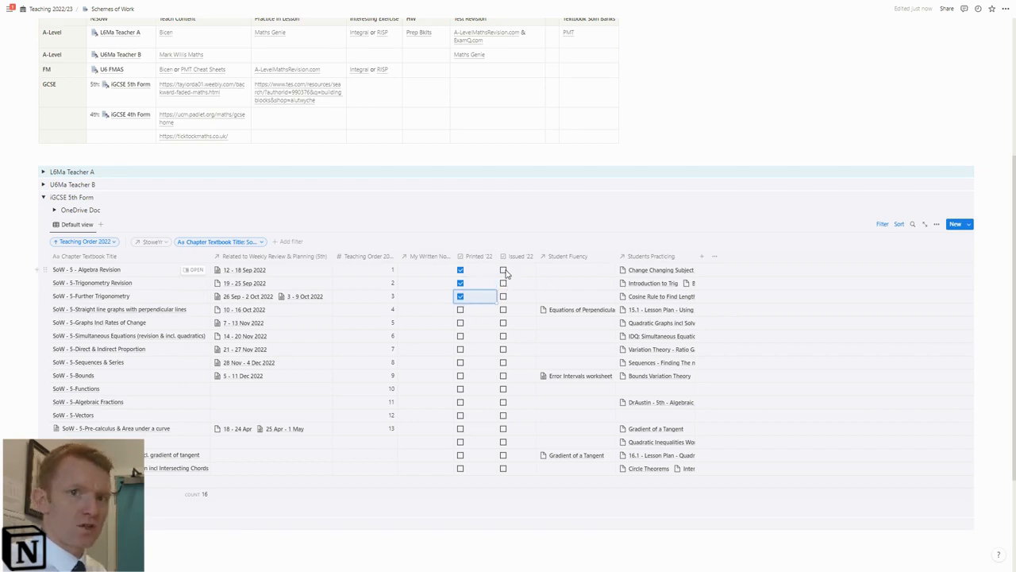
pyautogui.click(503, 270)
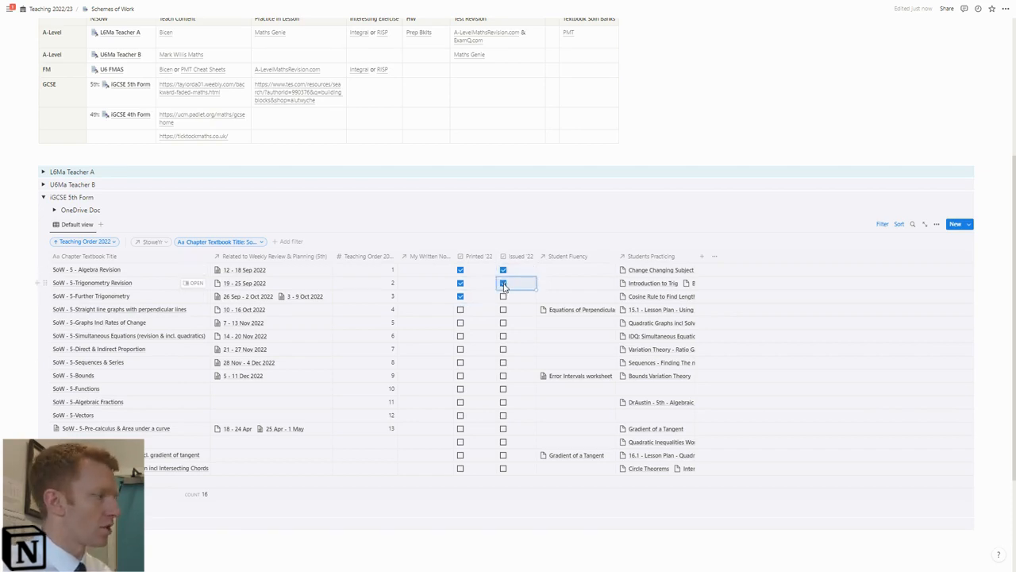
pyautogui.click(503, 283)
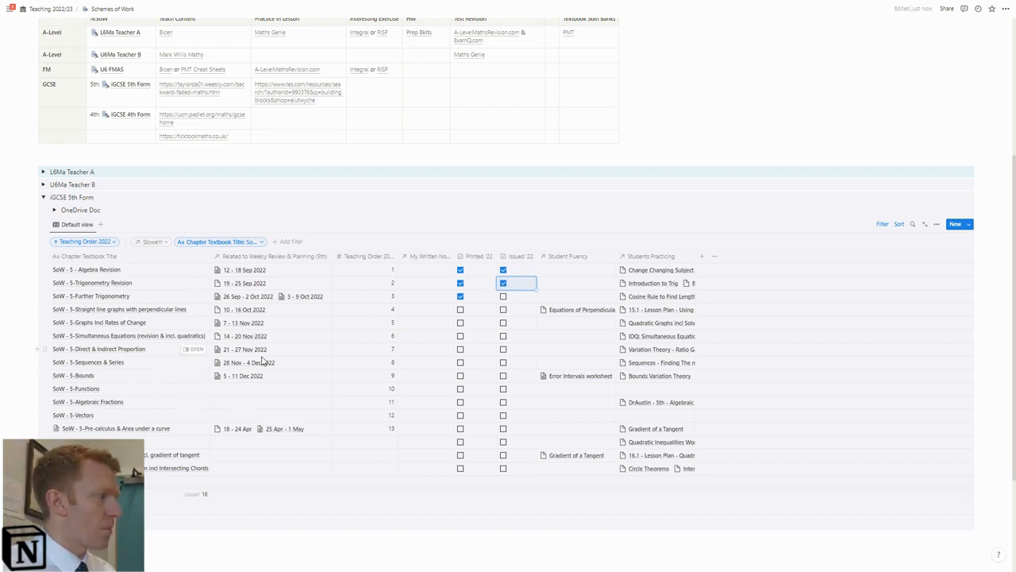
pyautogui.moveTo(334, 366)
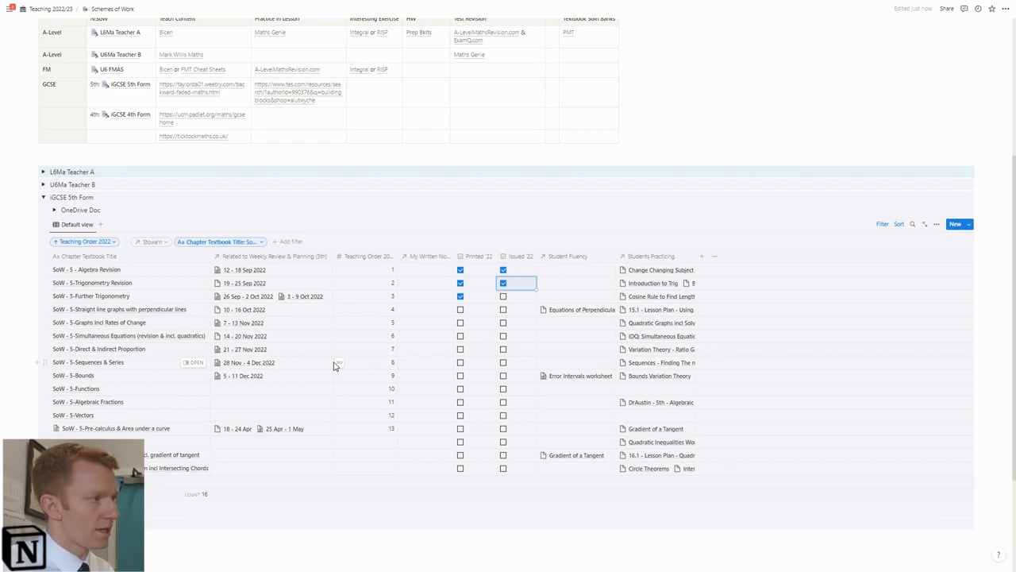
pyautogui.moveTo(698, 381)
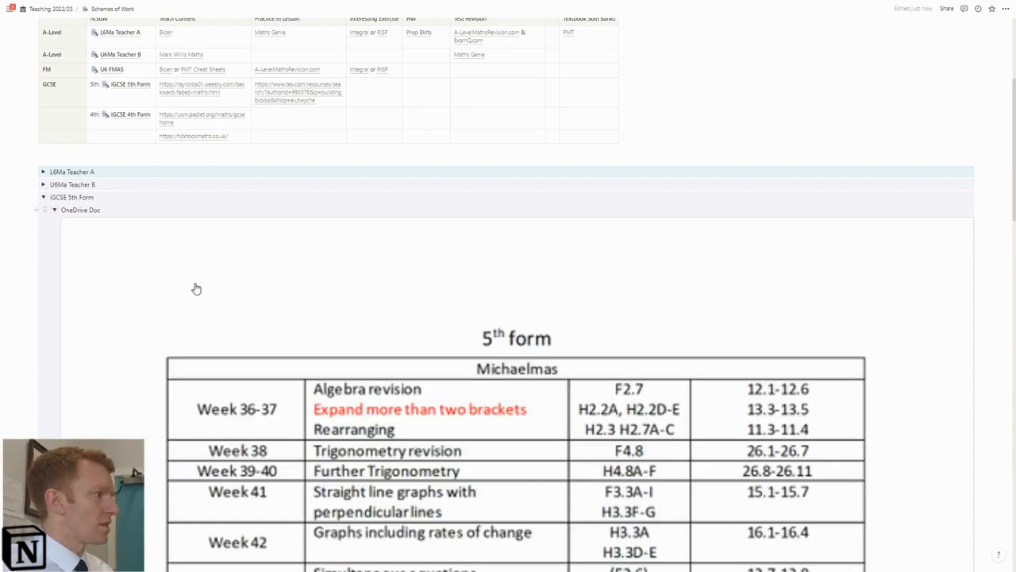
pyautogui.scroll(-3)
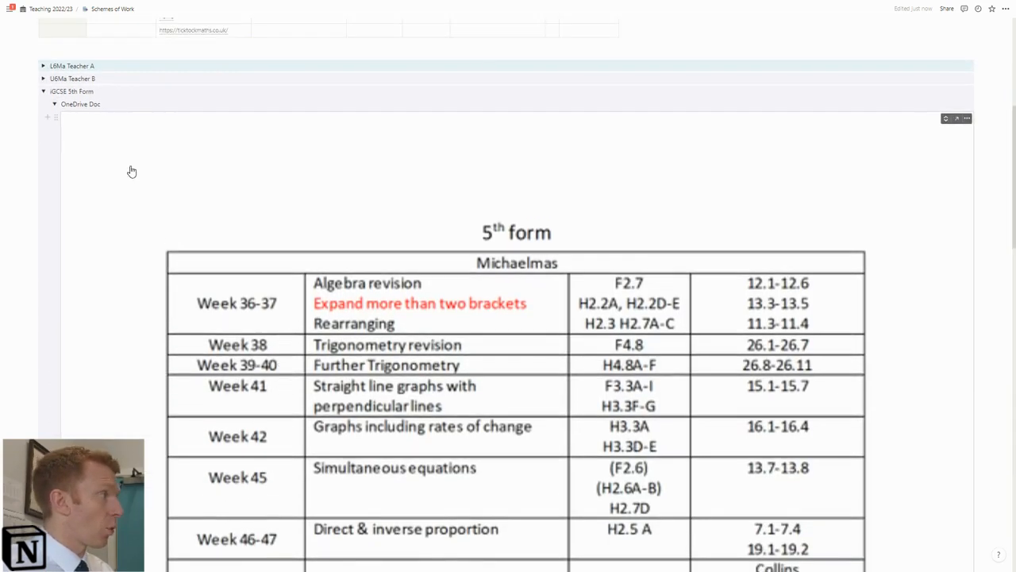
pyautogui.scroll(-3)
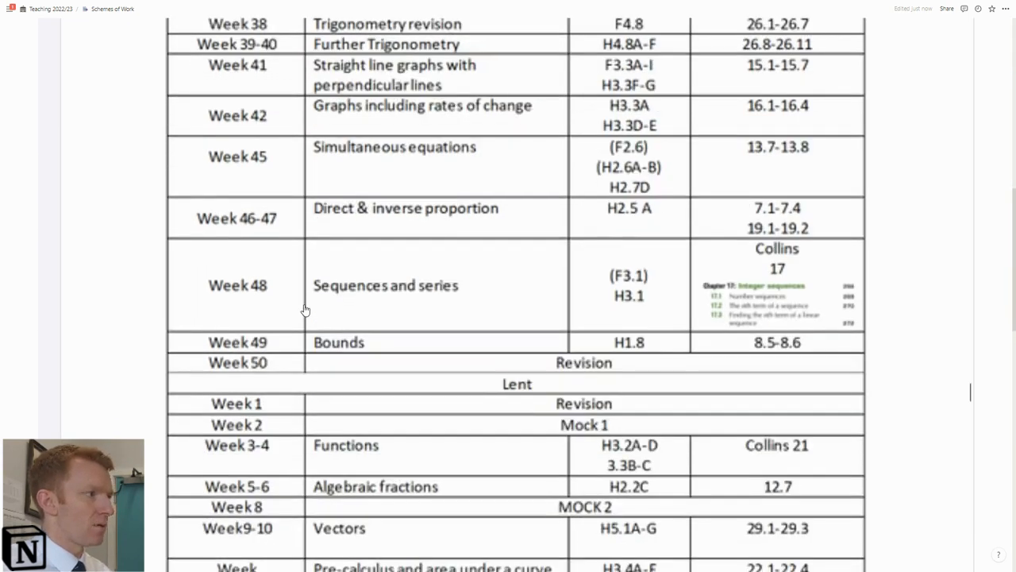
pyautogui.scroll(-3)
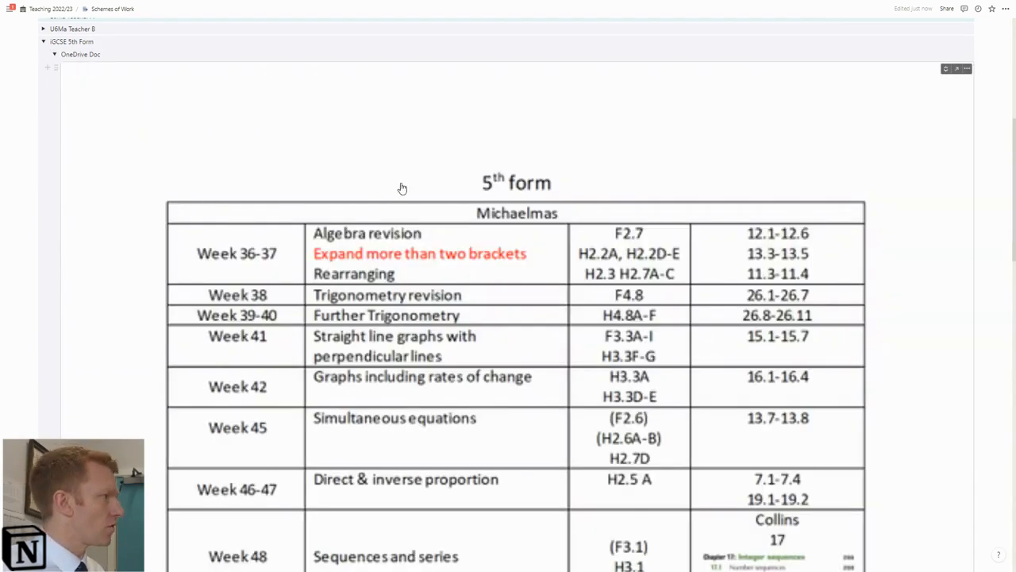
pyautogui.scroll(-3)
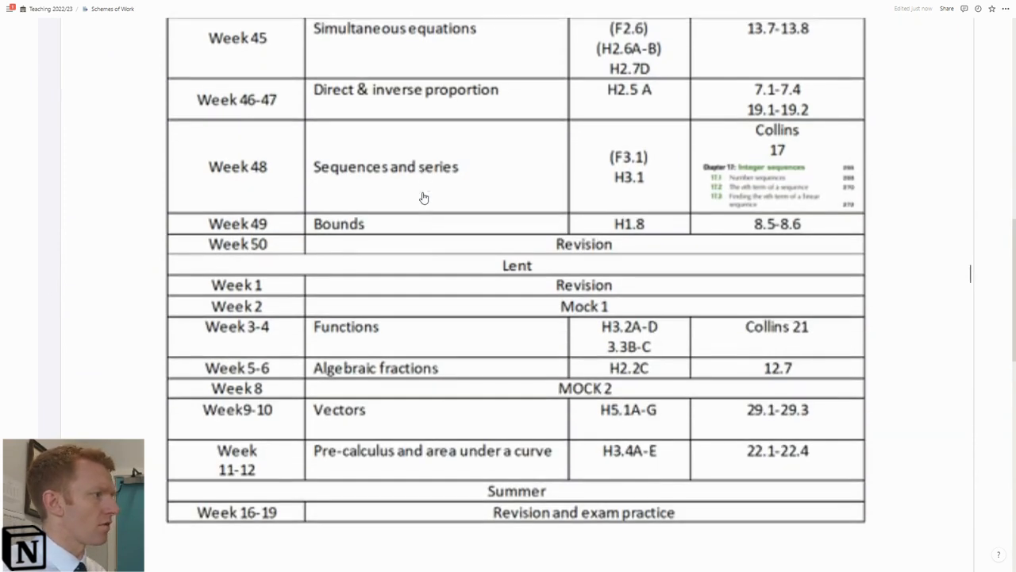
pyautogui.scroll(-3)
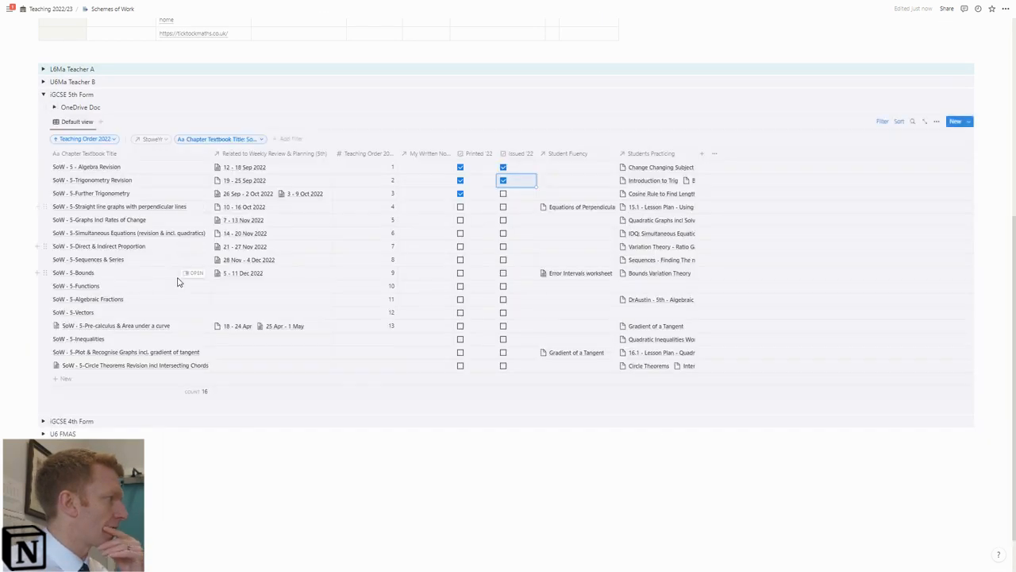
pyautogui.moveTo(45, 285)
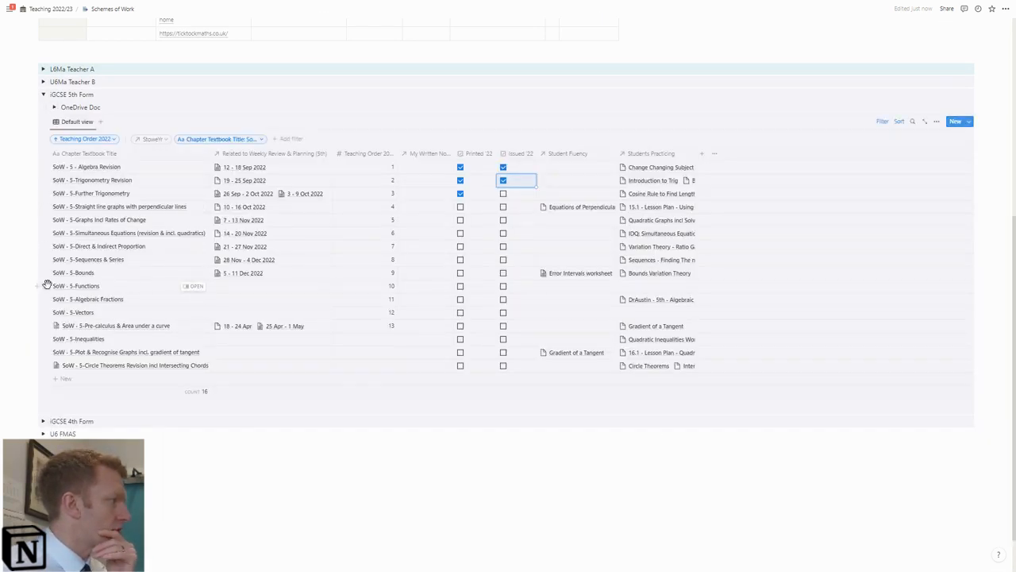
pyautogui.rightClick(77, 286)
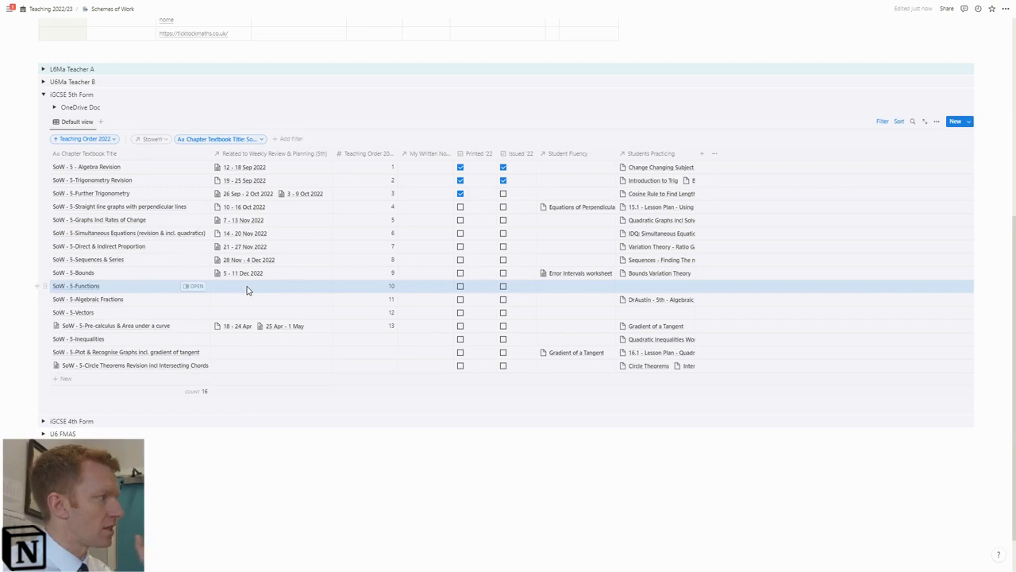
pyautogui.moveTo(630, 299)
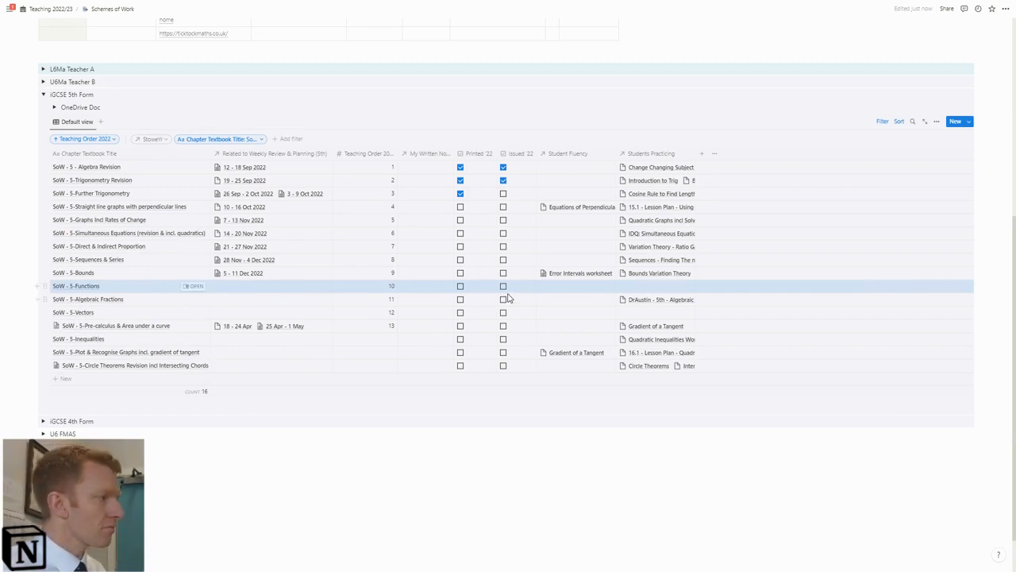
pyautogui.moveTo(512, 309)
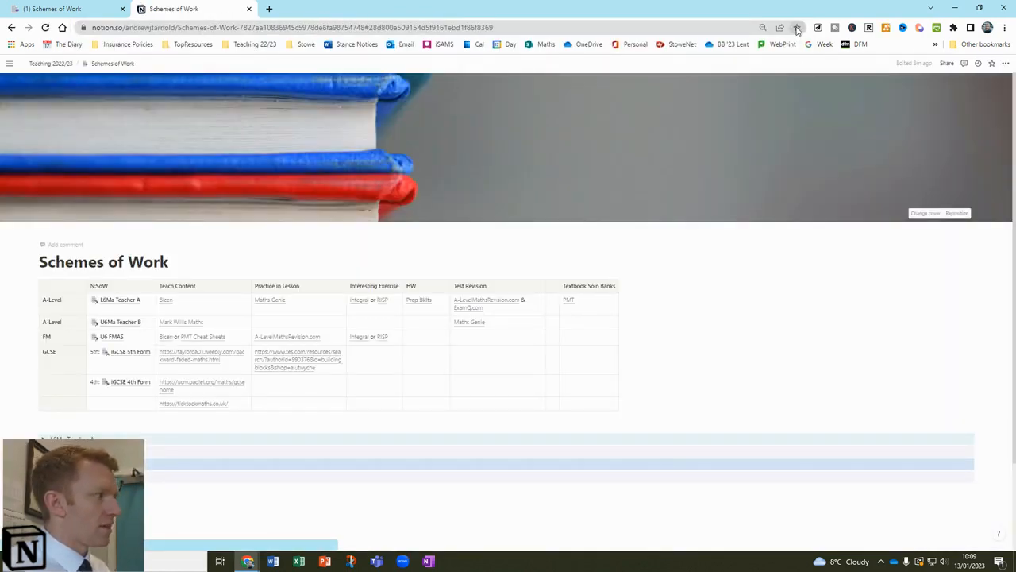
# Bookmark the Schemes of Work page into the Teaching 22/23 > 5C folder.
pyautogui.click(797, 27)
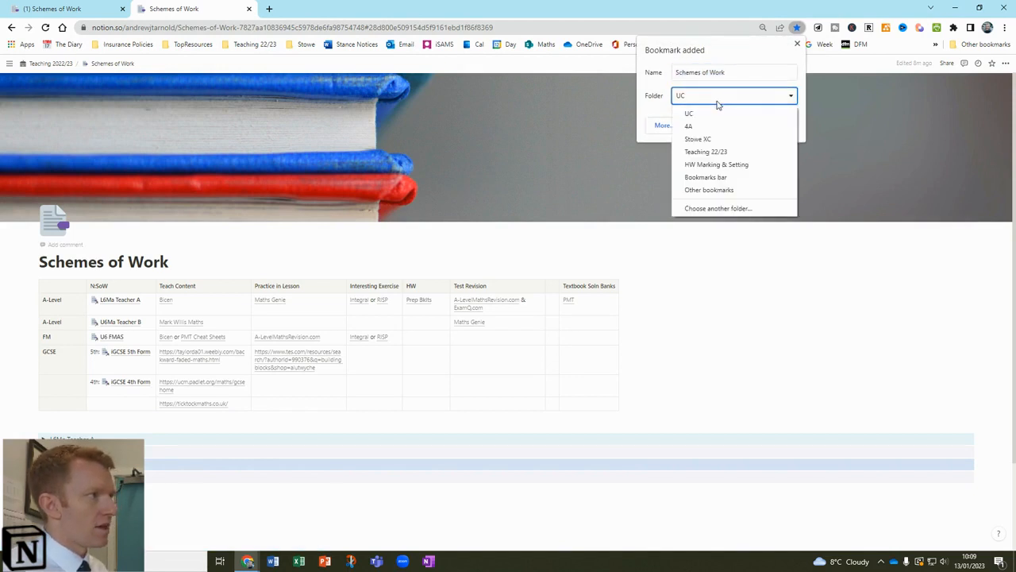
pyautogui.click(706, 177)
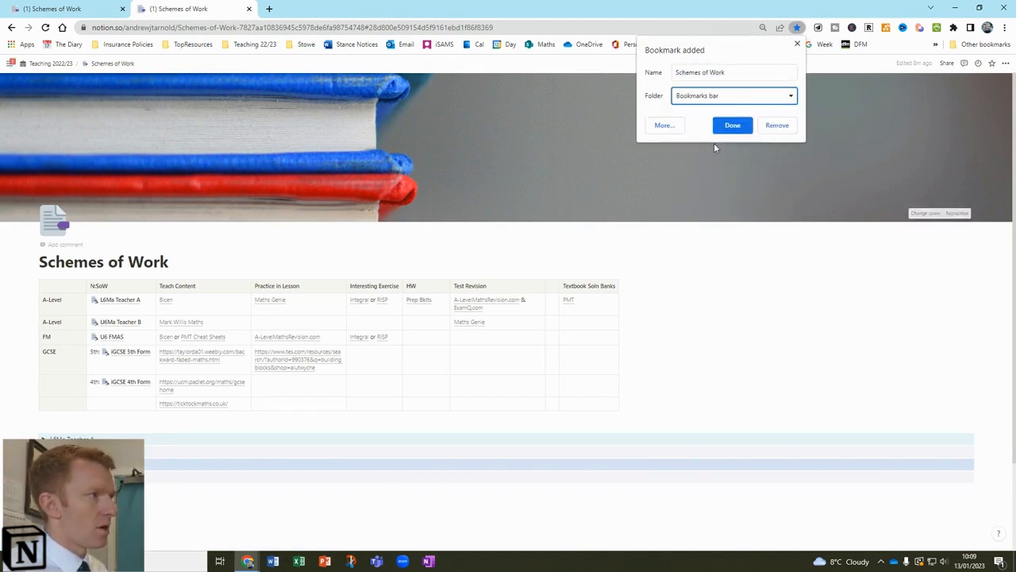
pyautogui.click(789, 95)
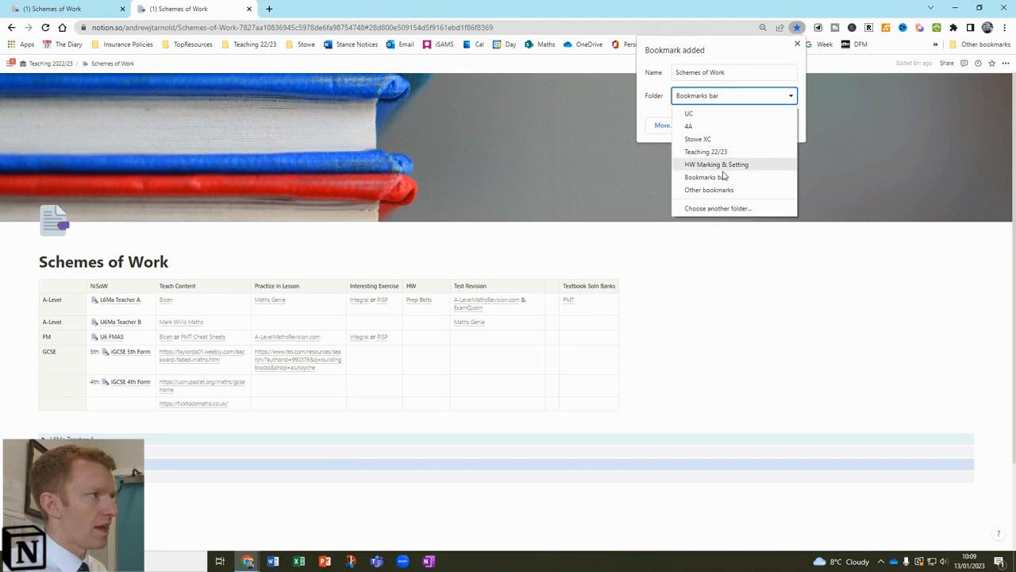
pyautogui.click(717, 208)
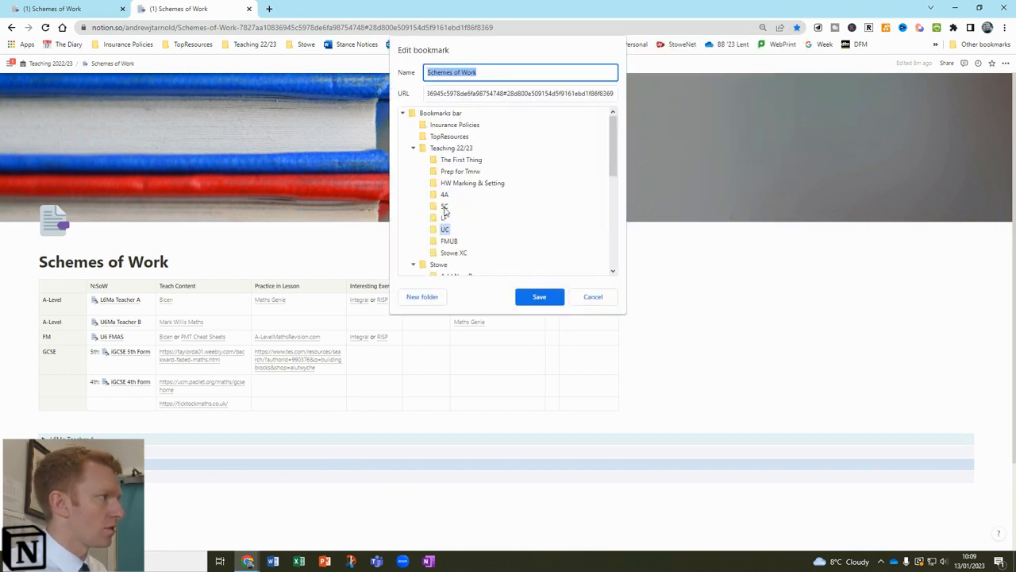
pyautogui.click(539, 296)
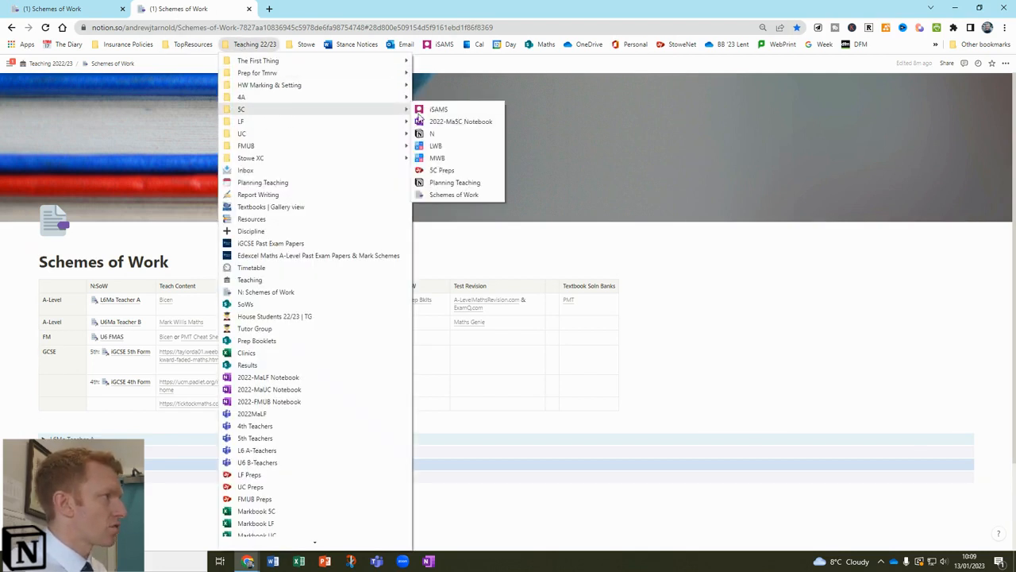
pyautogui.moveTo(453, 194)
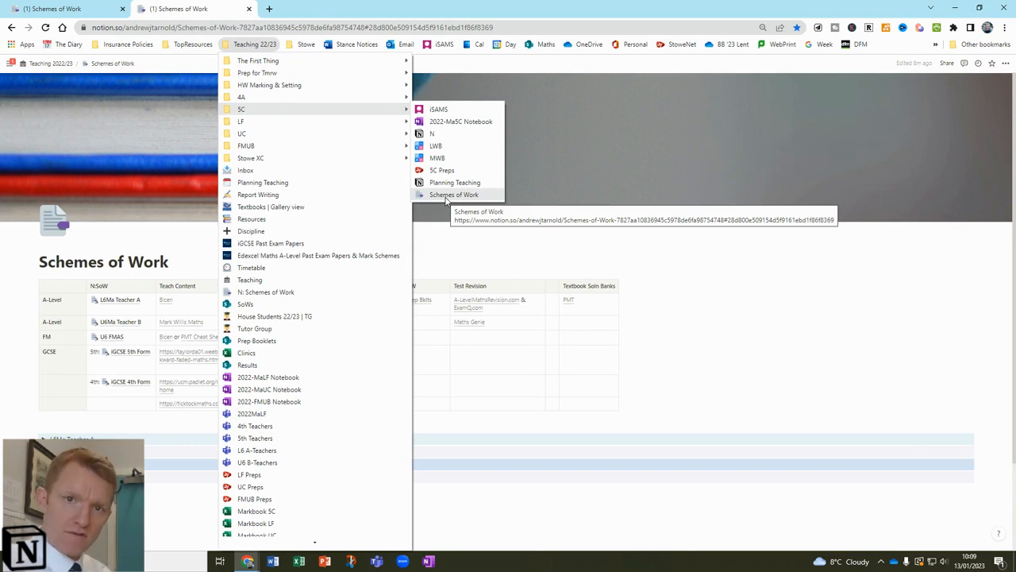
pyautogui.moveTo(446, 196)
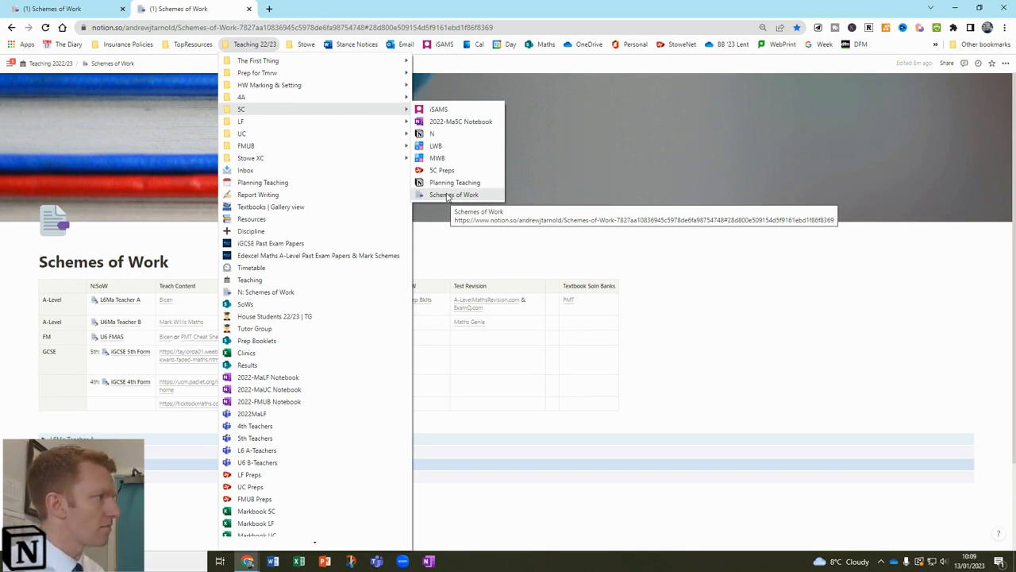
pyautogui.moveTo(381, 111)
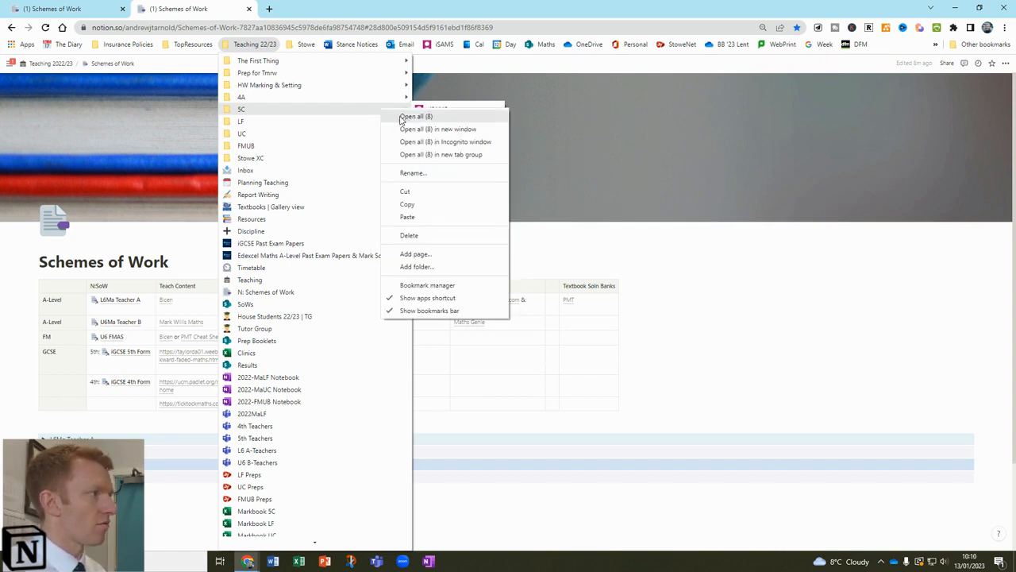
pyautogui.moveTo(457, 129)
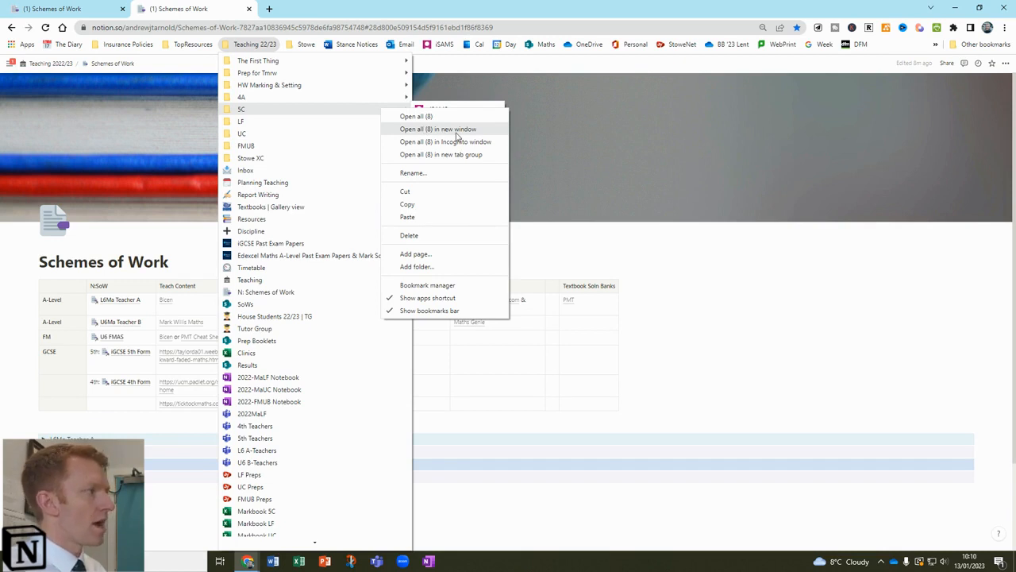
# Open all eight 5C bookmarks in a new window.
pyautogui.click(437, 128)
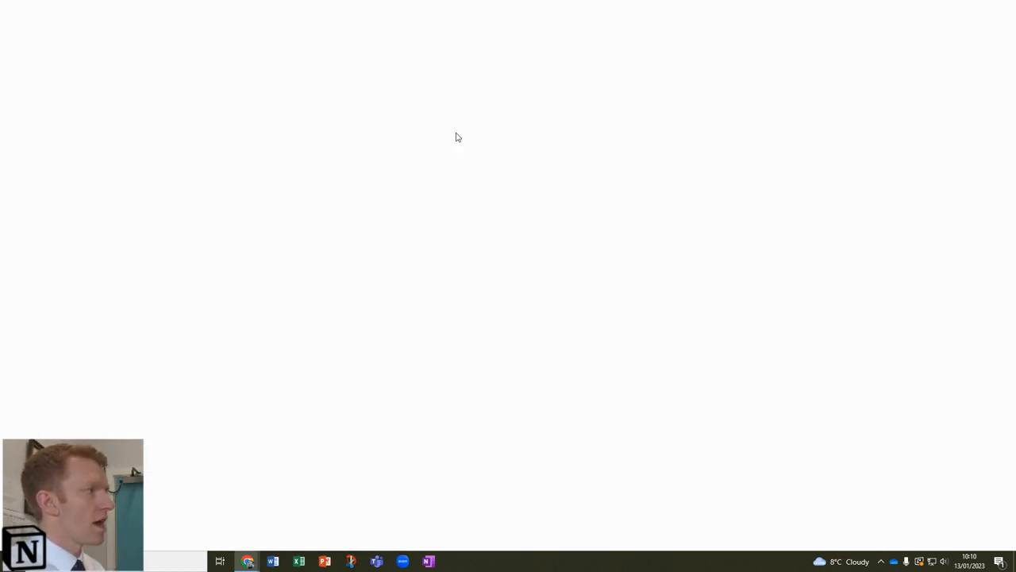